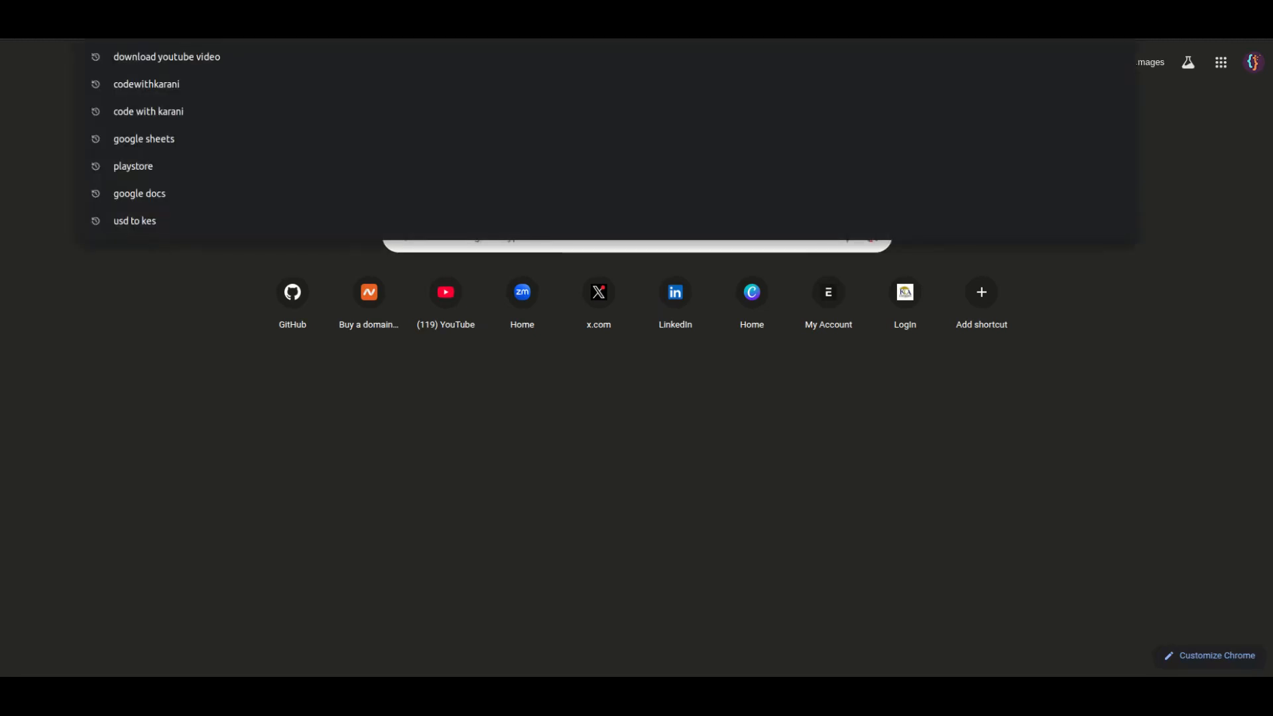
- Navigate to local.training in Chrome and reload the connection-refused error page
{"action": "type", "text": "local.tra"}
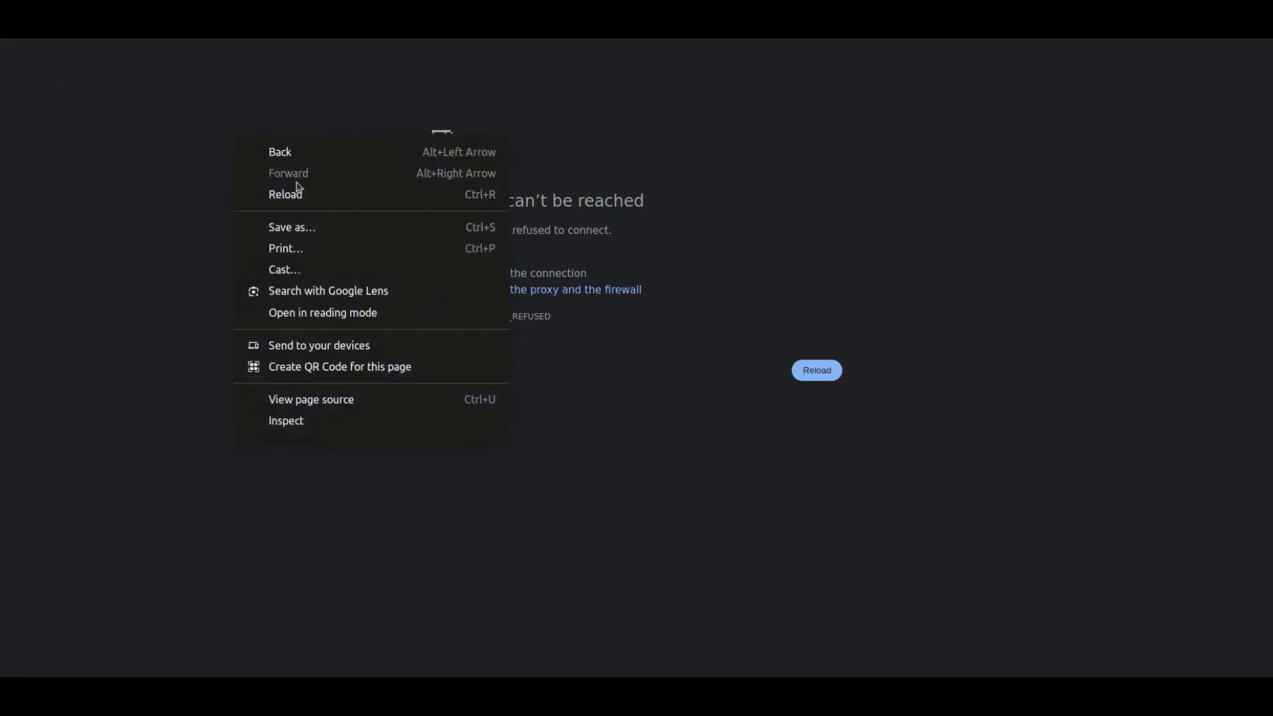
{"action": "left_click", "coordinate": [304, 207]}
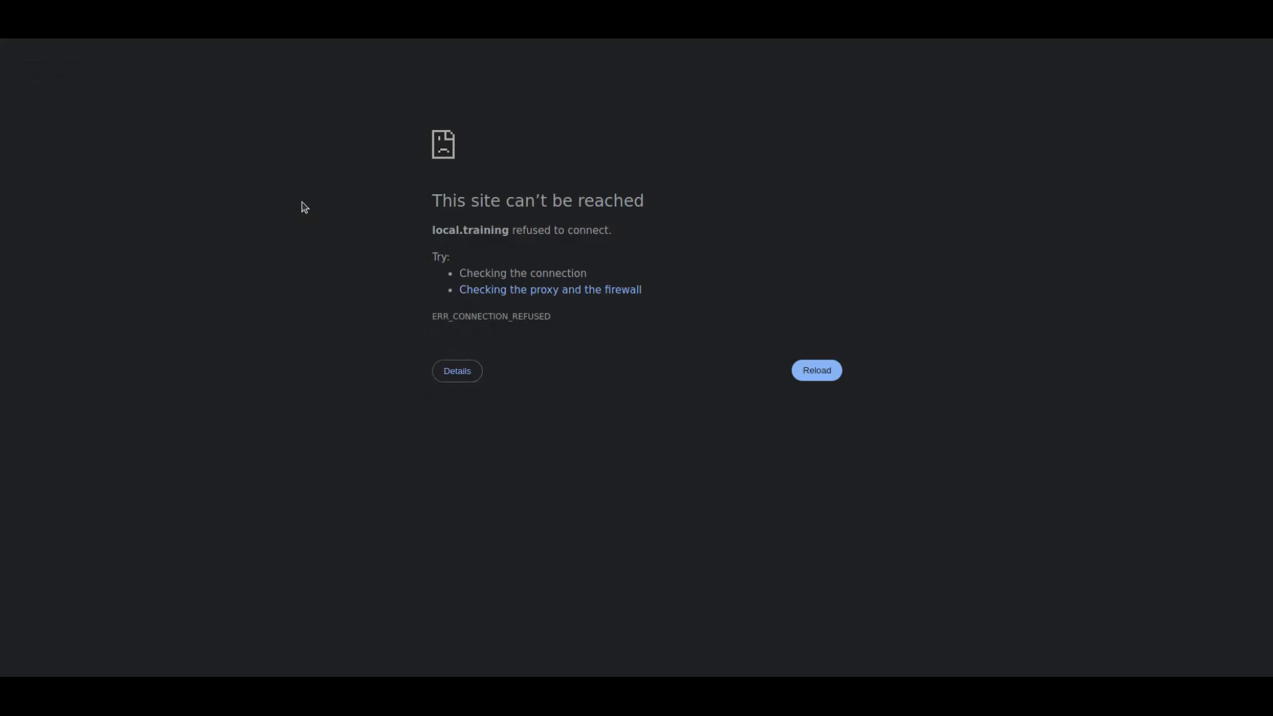
- Log into local.training:8037 as Administrator with its password
{"action": "left_click", "coordinate": [816, 370]}
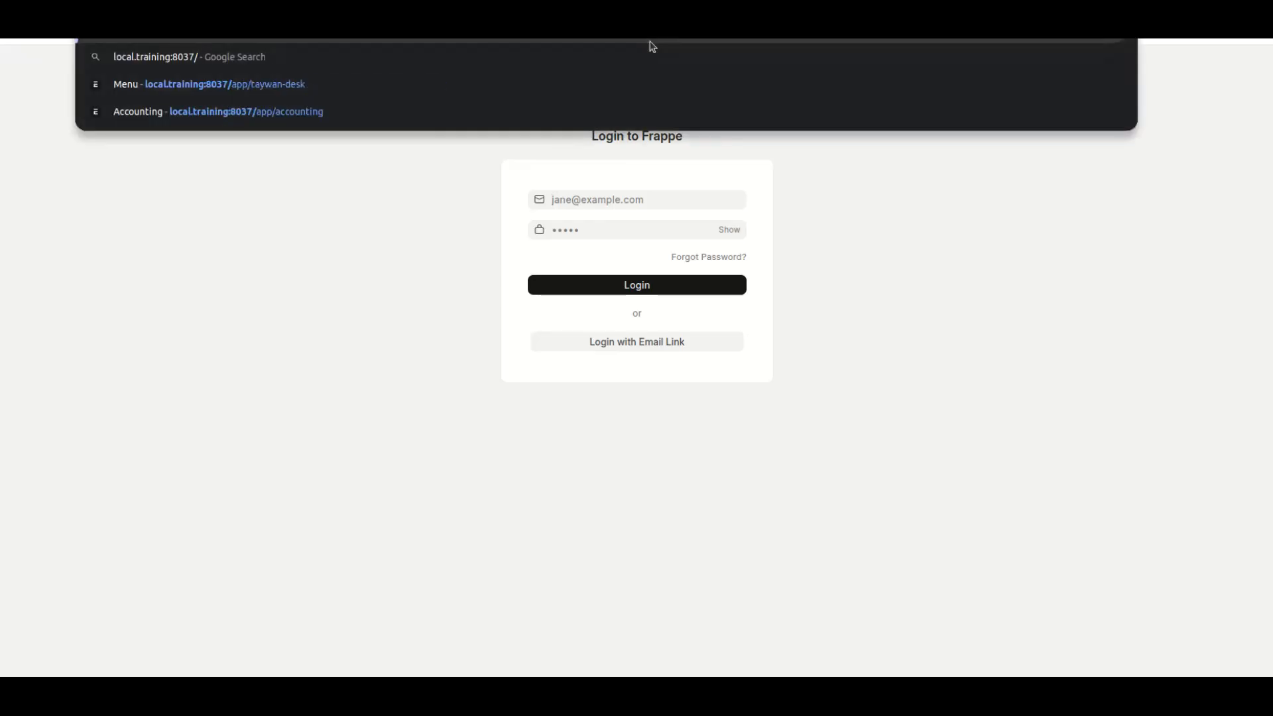
{"action": "type", "text": "Administrator"}
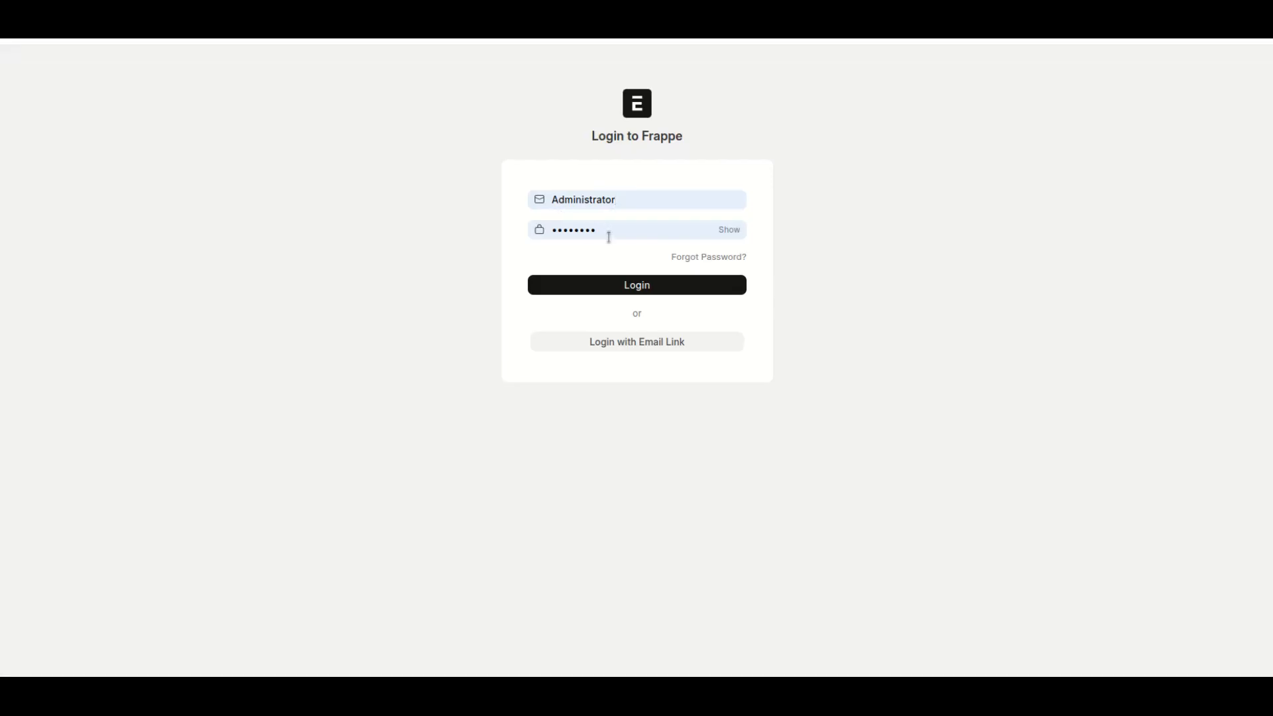
{"action": "left_click", "coordinate": [637, 284]}
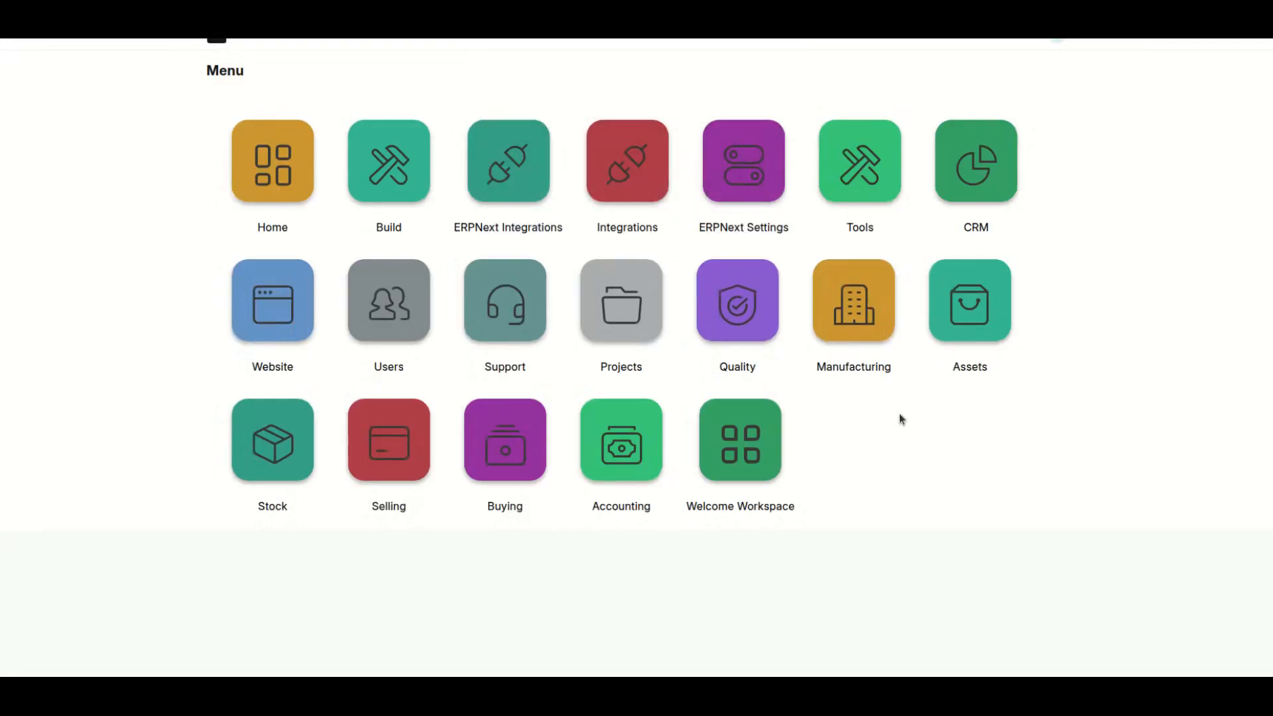
{"action": "mouse_move", "coordinate": [1017, 248]}
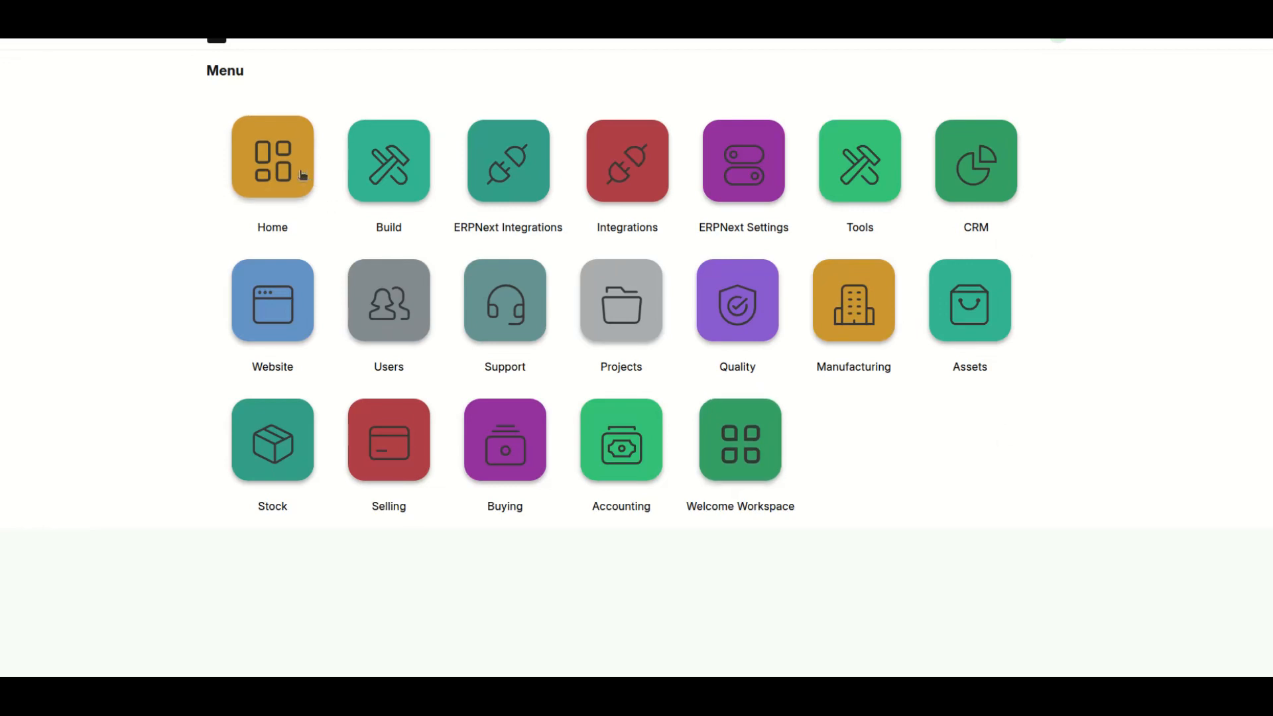
{"action": "mouse_move", "coordinate": [590, 296]}
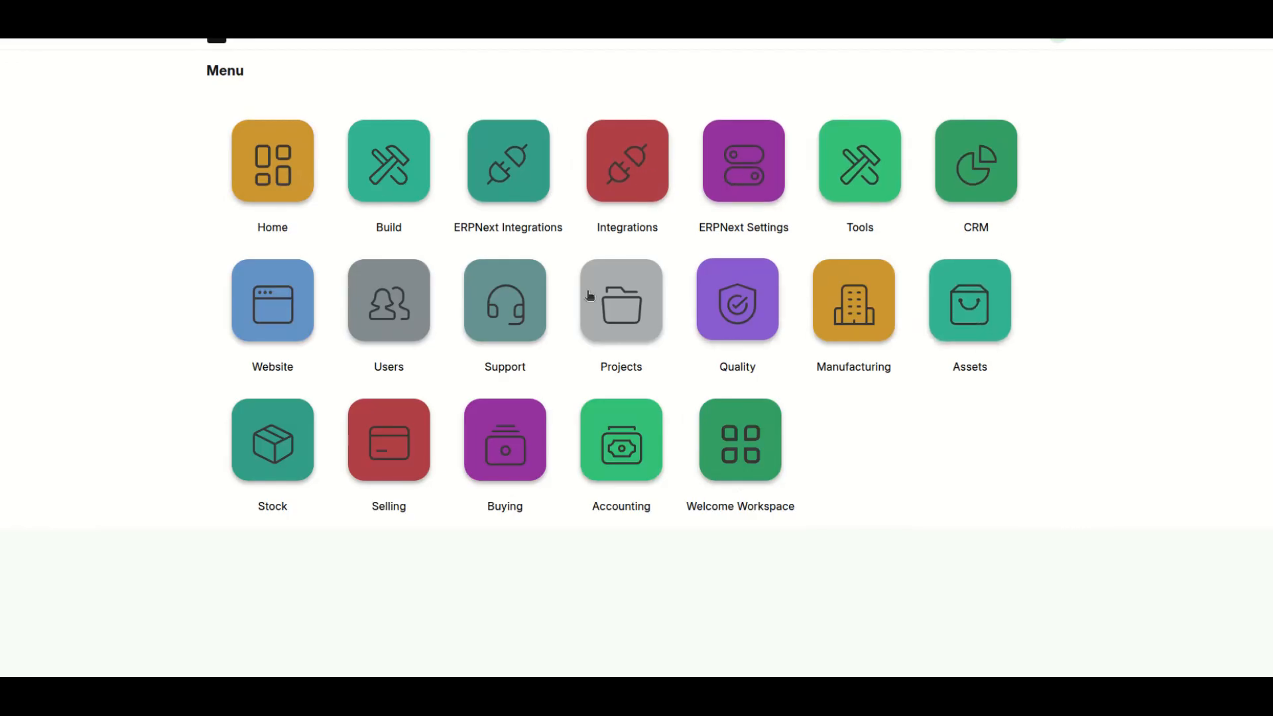
{"action": "mouse_move", "coordinate": [569, 466]}
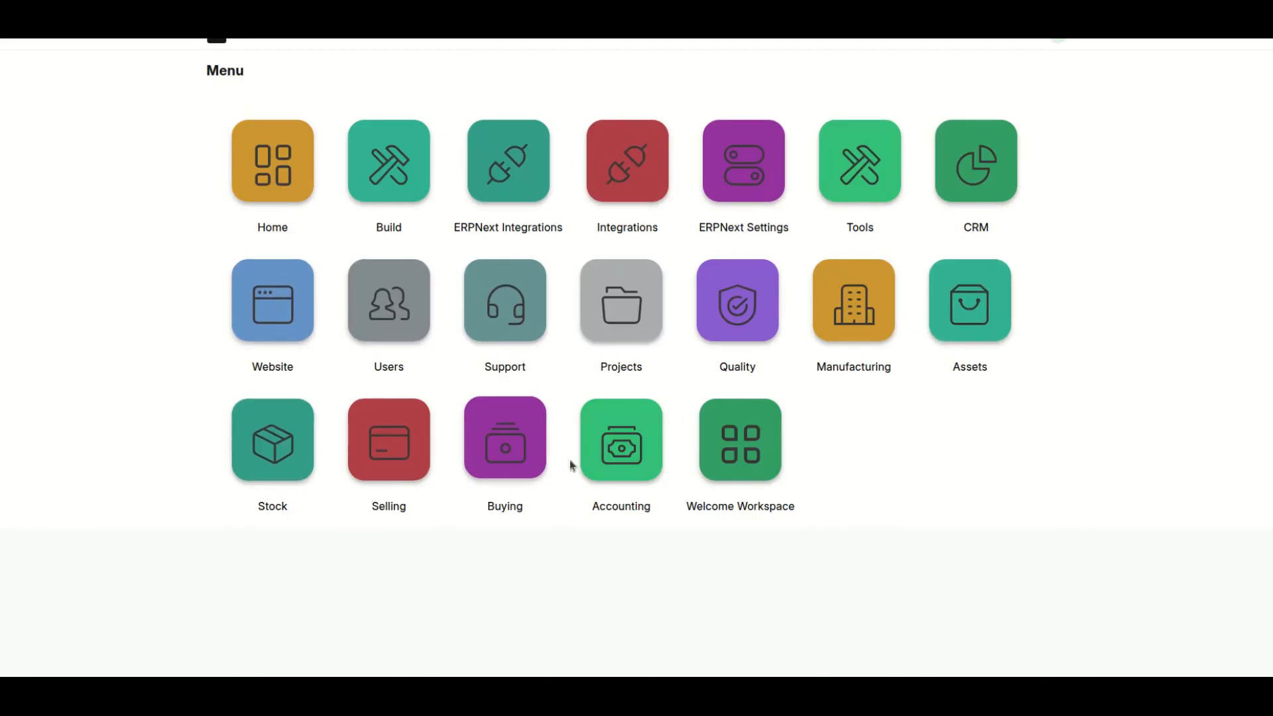
{"action": "mouse_move", "coordinate": [748, 390]}
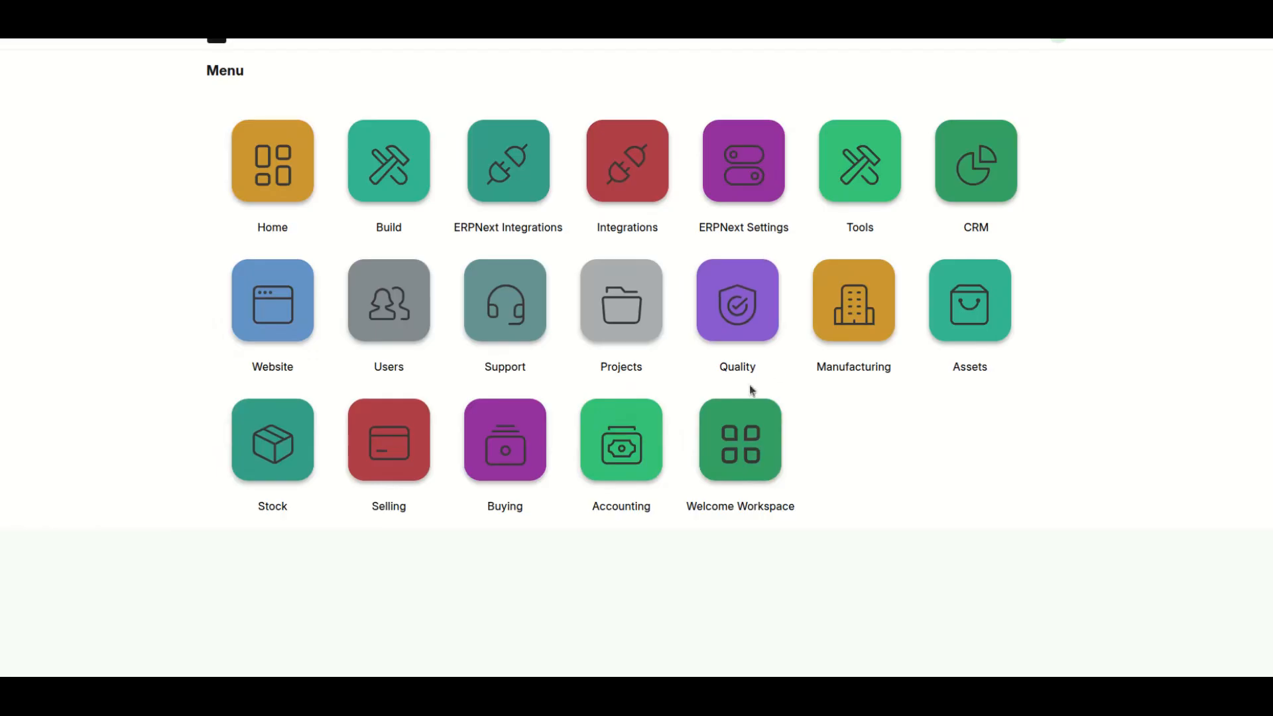
{"action": "mouse_move", "coordinate": [997, 127]}
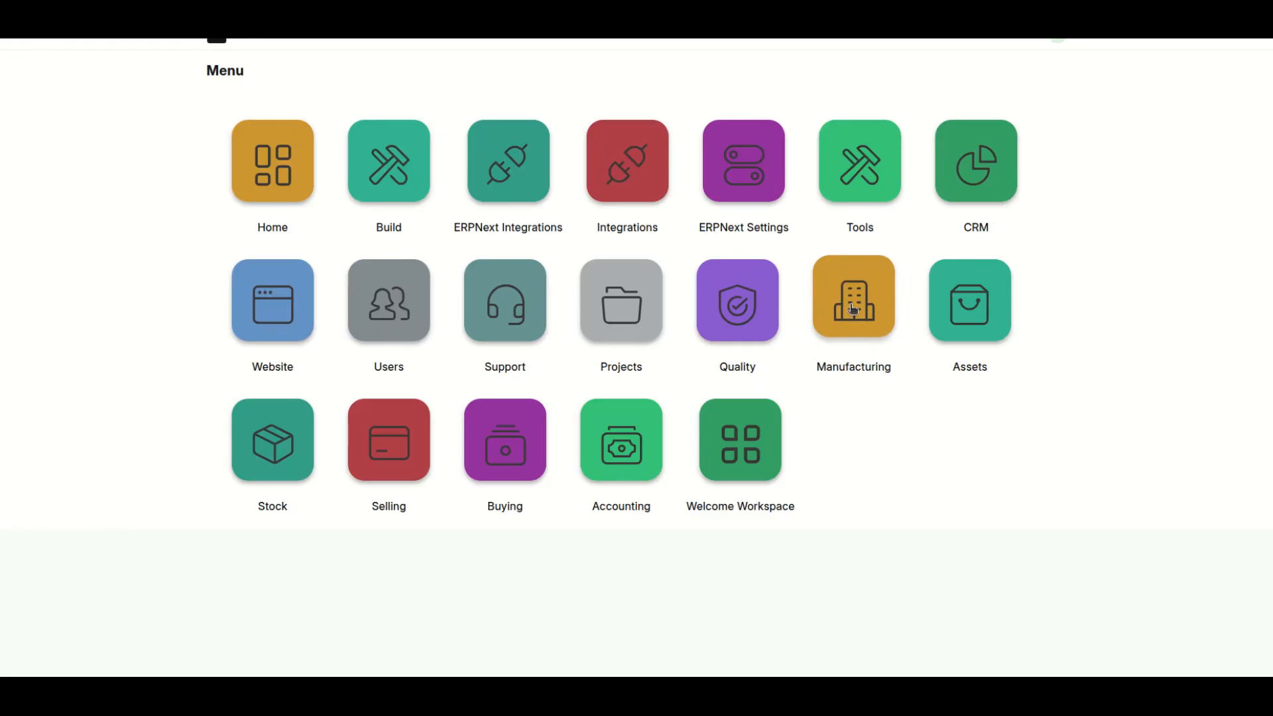
{"action": "mouse_move", "coordinate": [975, 144]}
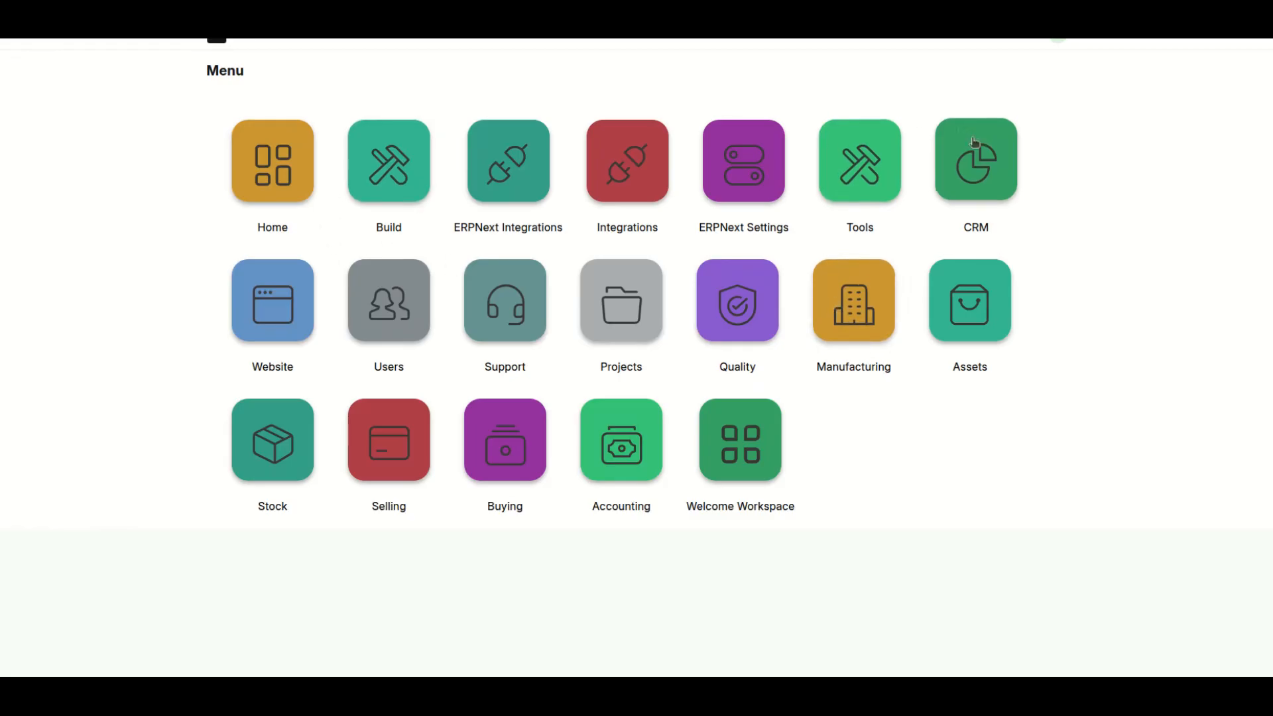
{"action": "mouse_move", "coordinate": [669, 176]}
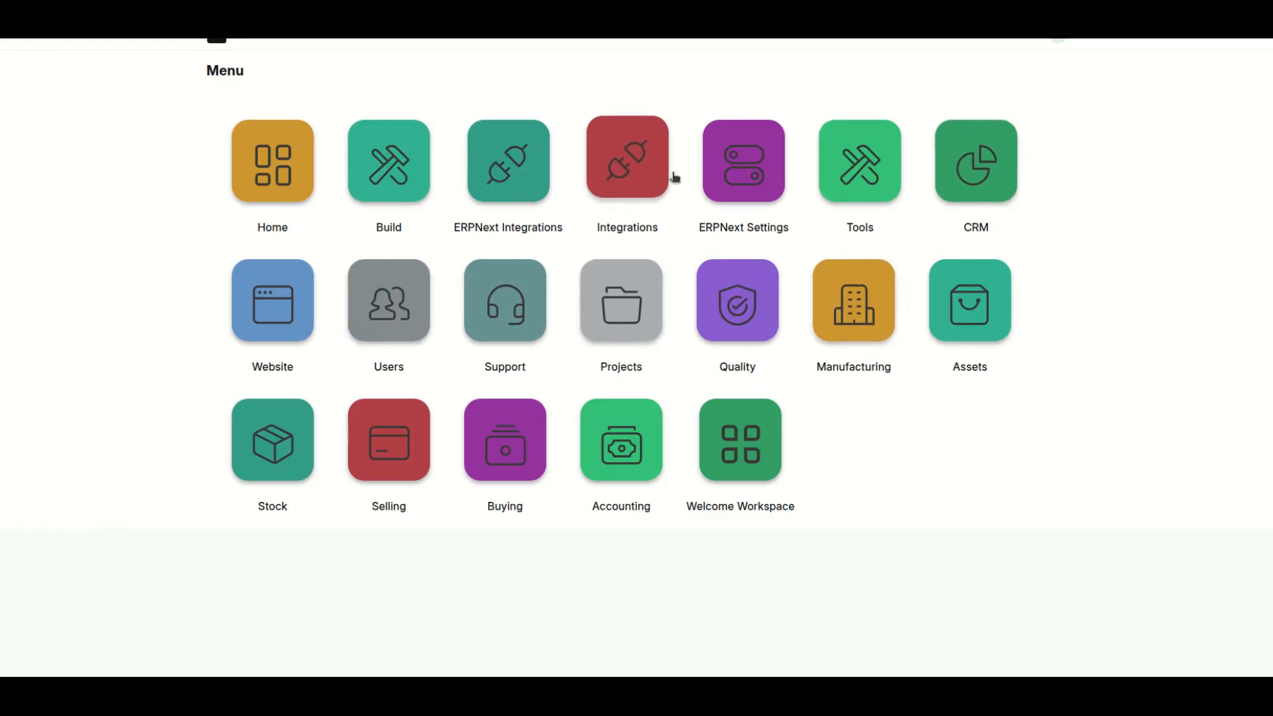
{"action": "mouse_move", "coordinate": [708, 171]}
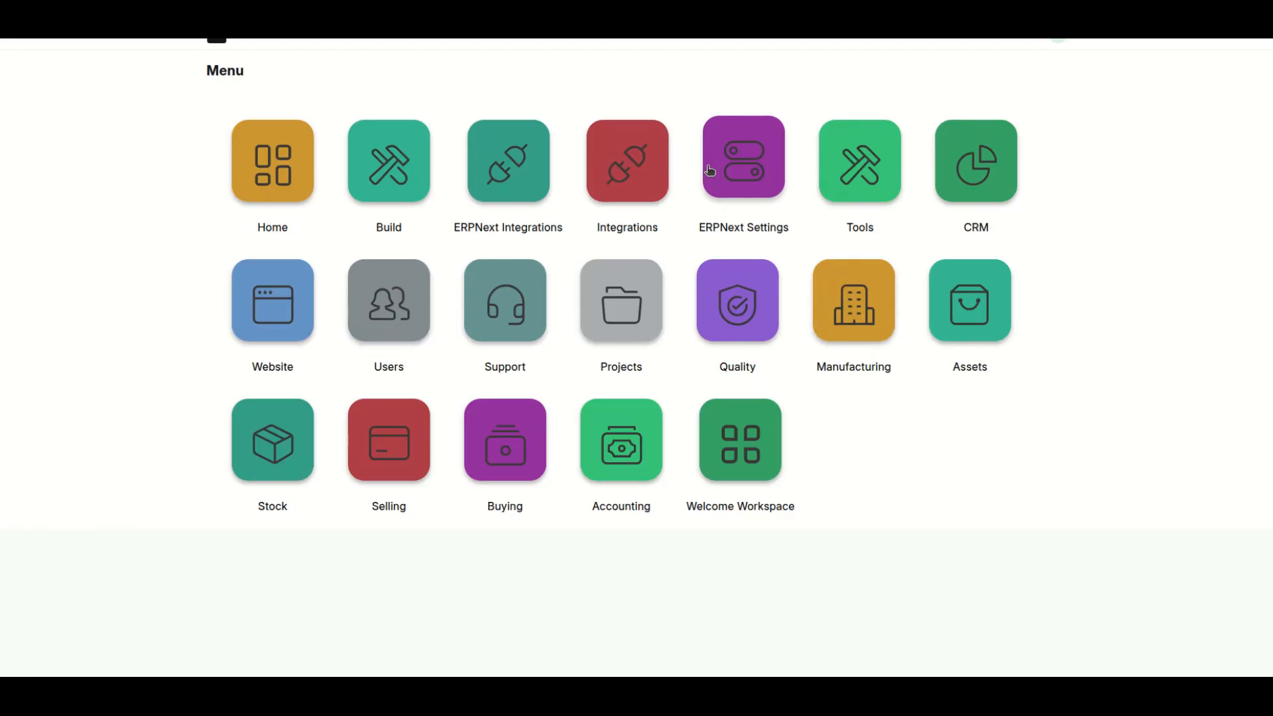
{"action": "mouse_move", "coordinate": [658, 156]}
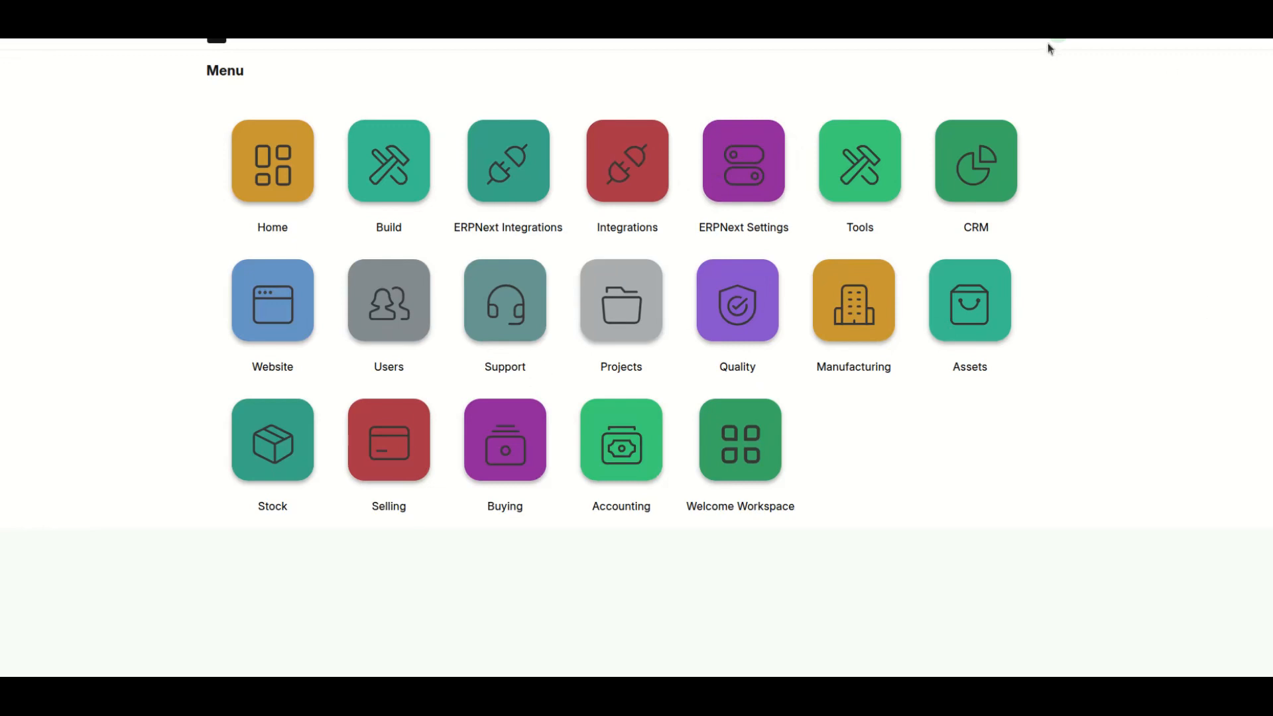
- From the redirected Menu tile grid, enter the Stock workspace
{"action": "left_click", "coordinate": [1056, 42]}
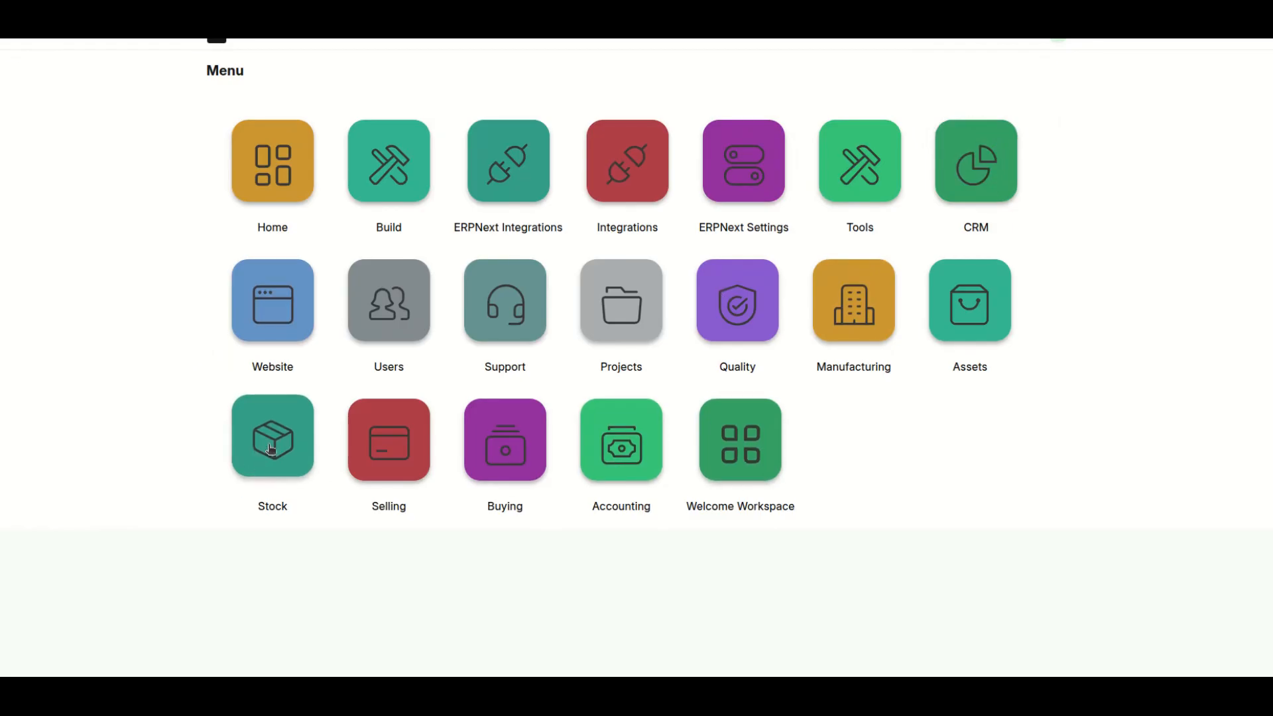
{"action": "left_click", "coordinate": [272, 441]}
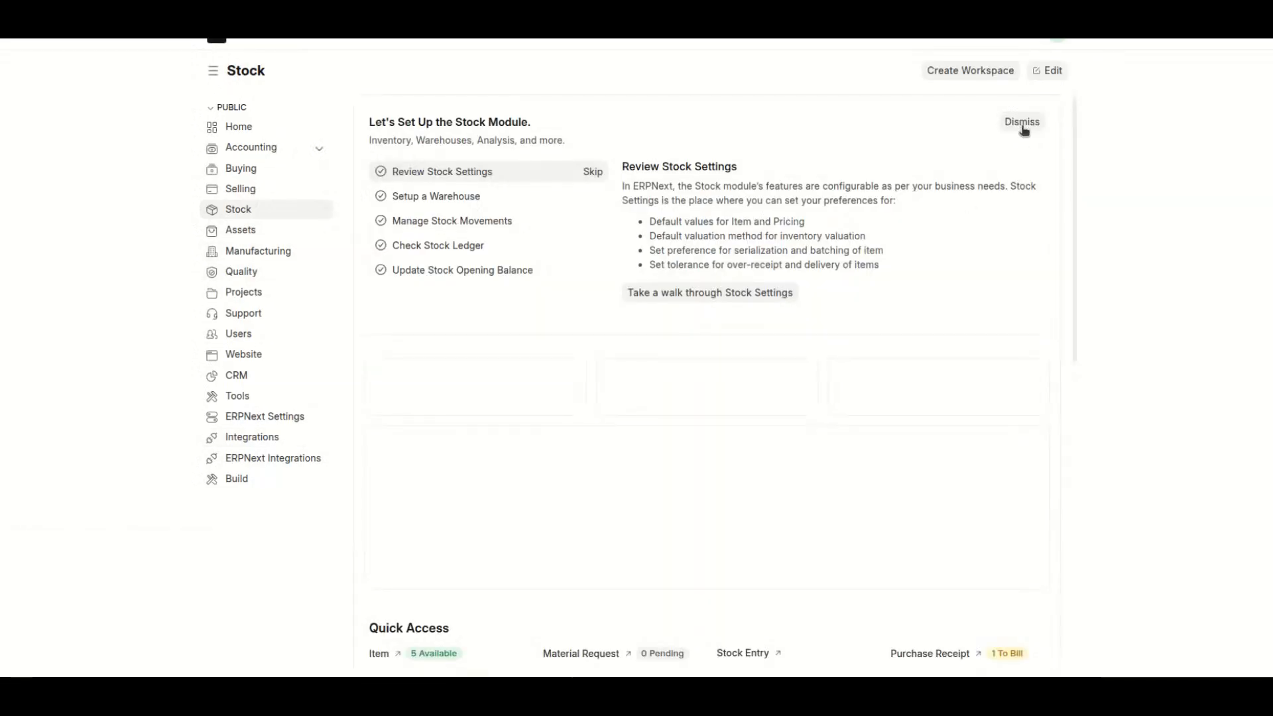
{"action": "left_click", "coordinate": [1022, 122]}
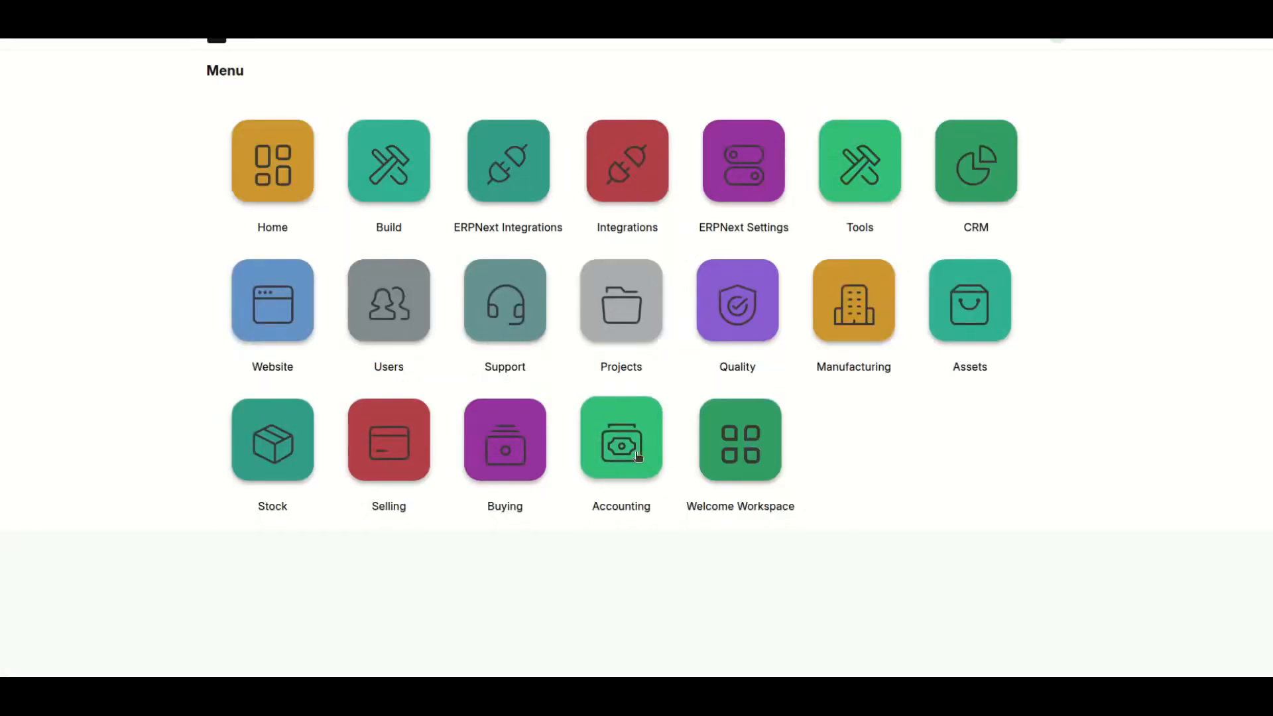
{"action": "left_click", "coordinate": [621, 439]}
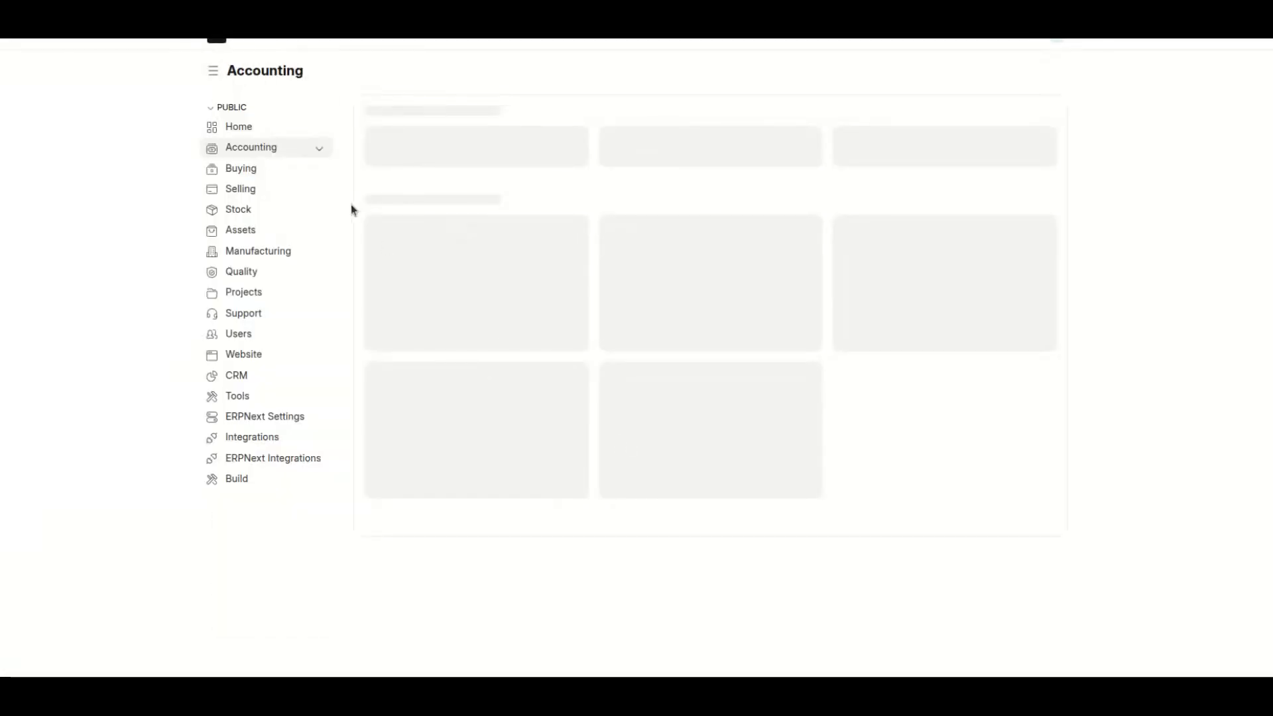
{"action": "left_click", "coordinate": [212, 71]}
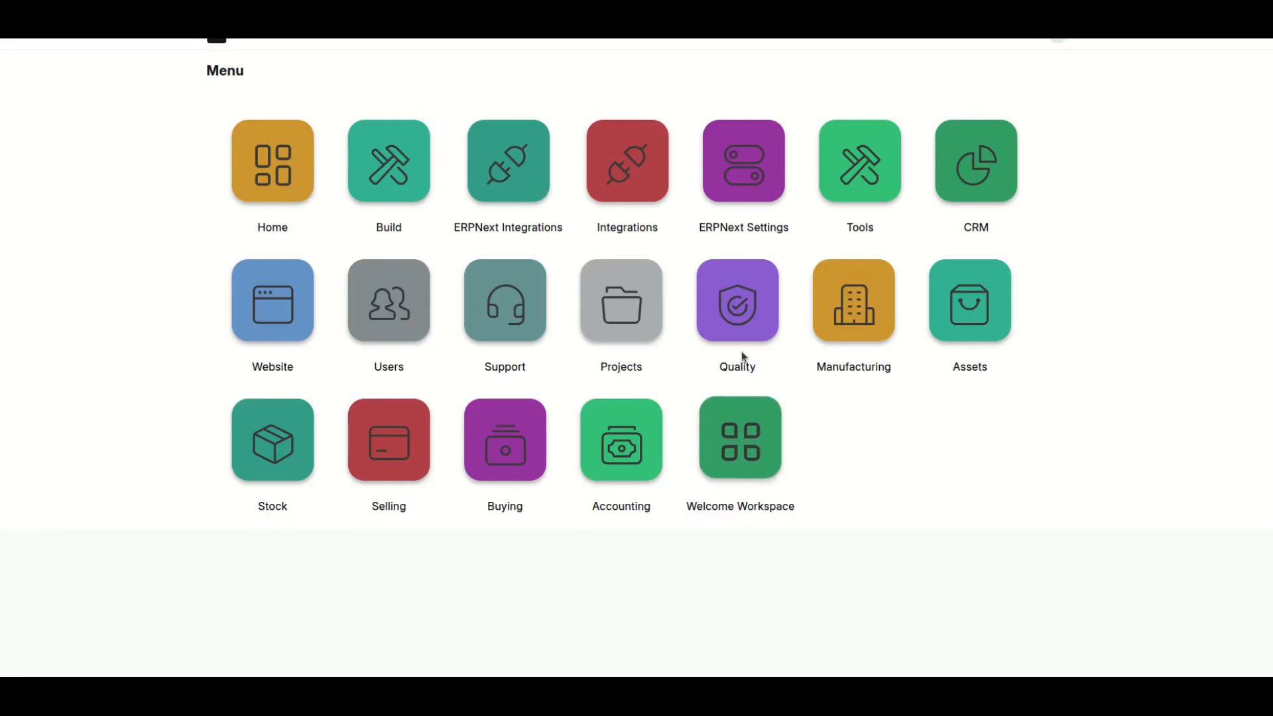
{"action": "left_click", "coordinate": [853, 301]}
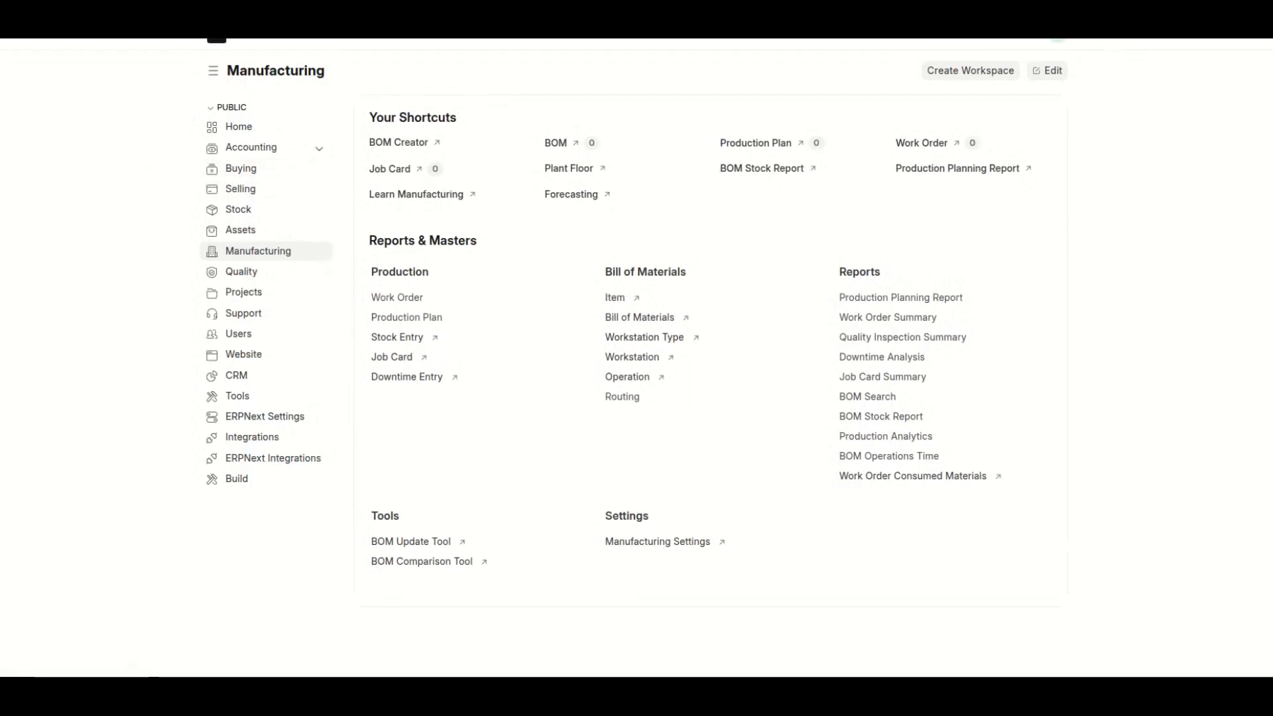
{"action": "left_click", "coordinate": [212, 71]}
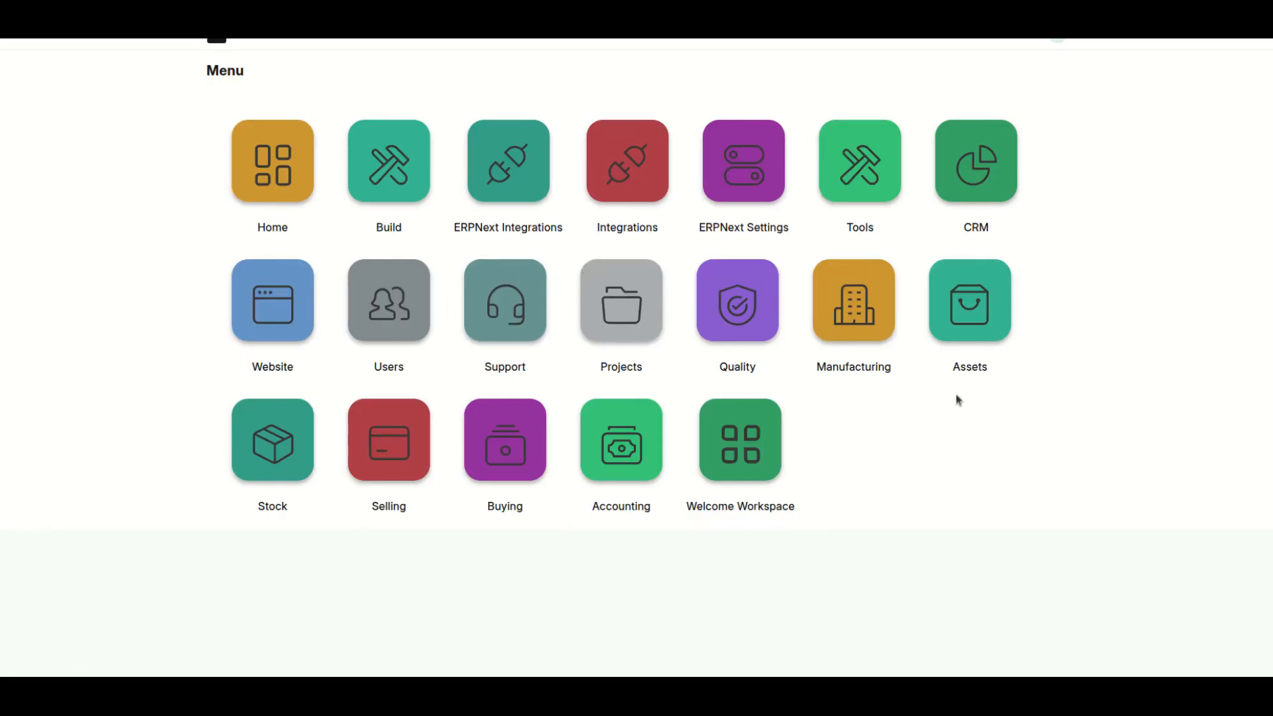
{"action": "mouse_move", "coordinate": [1138, 167]}
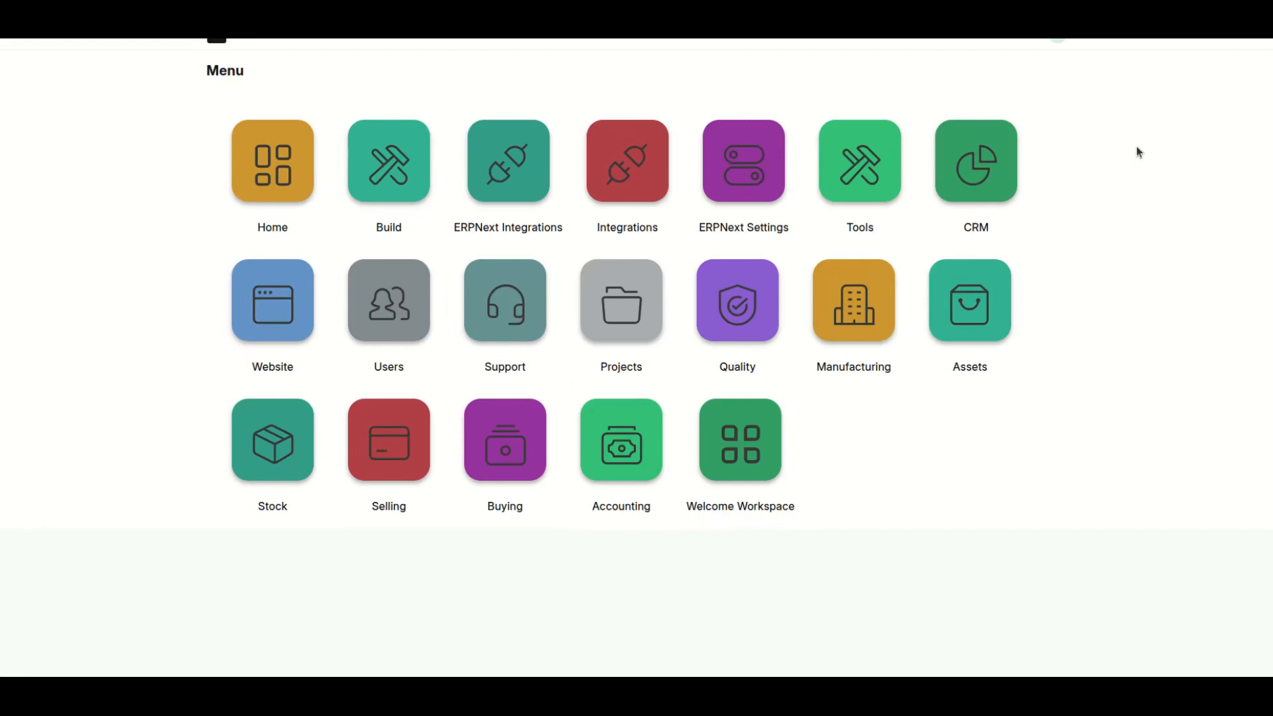
{"action": "mouse_move", "coordinate": [1092, 171]}
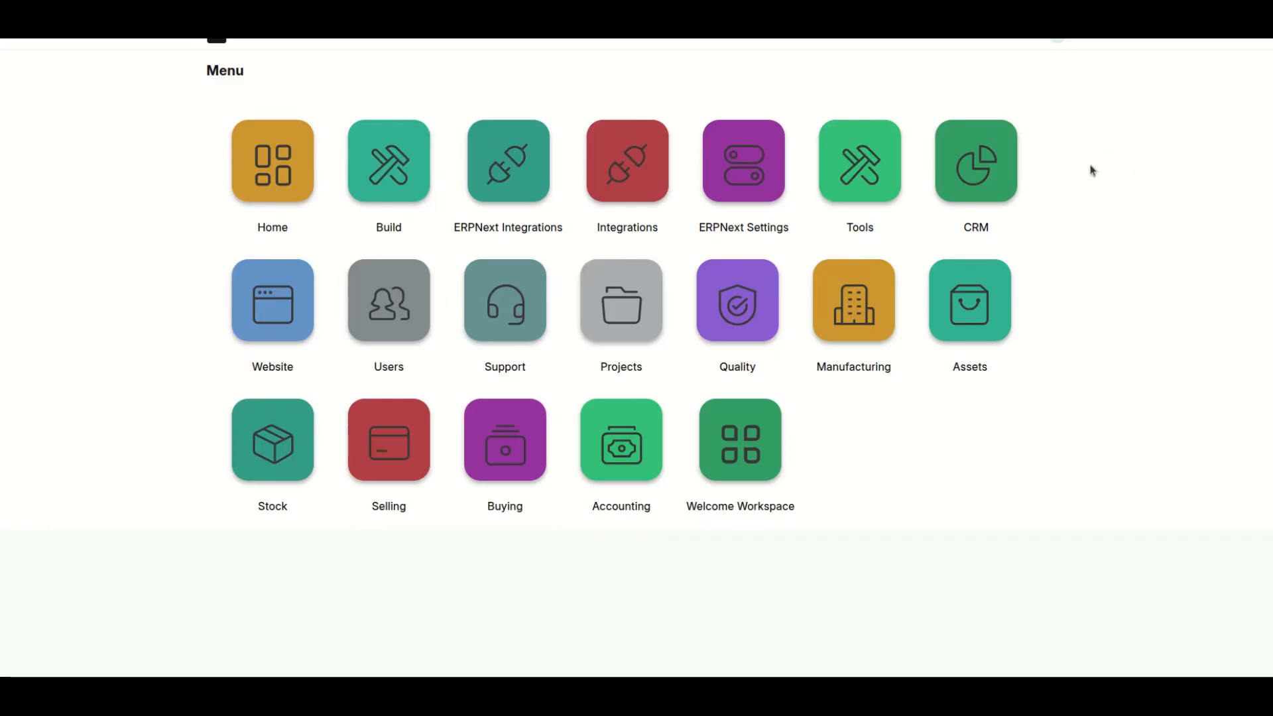